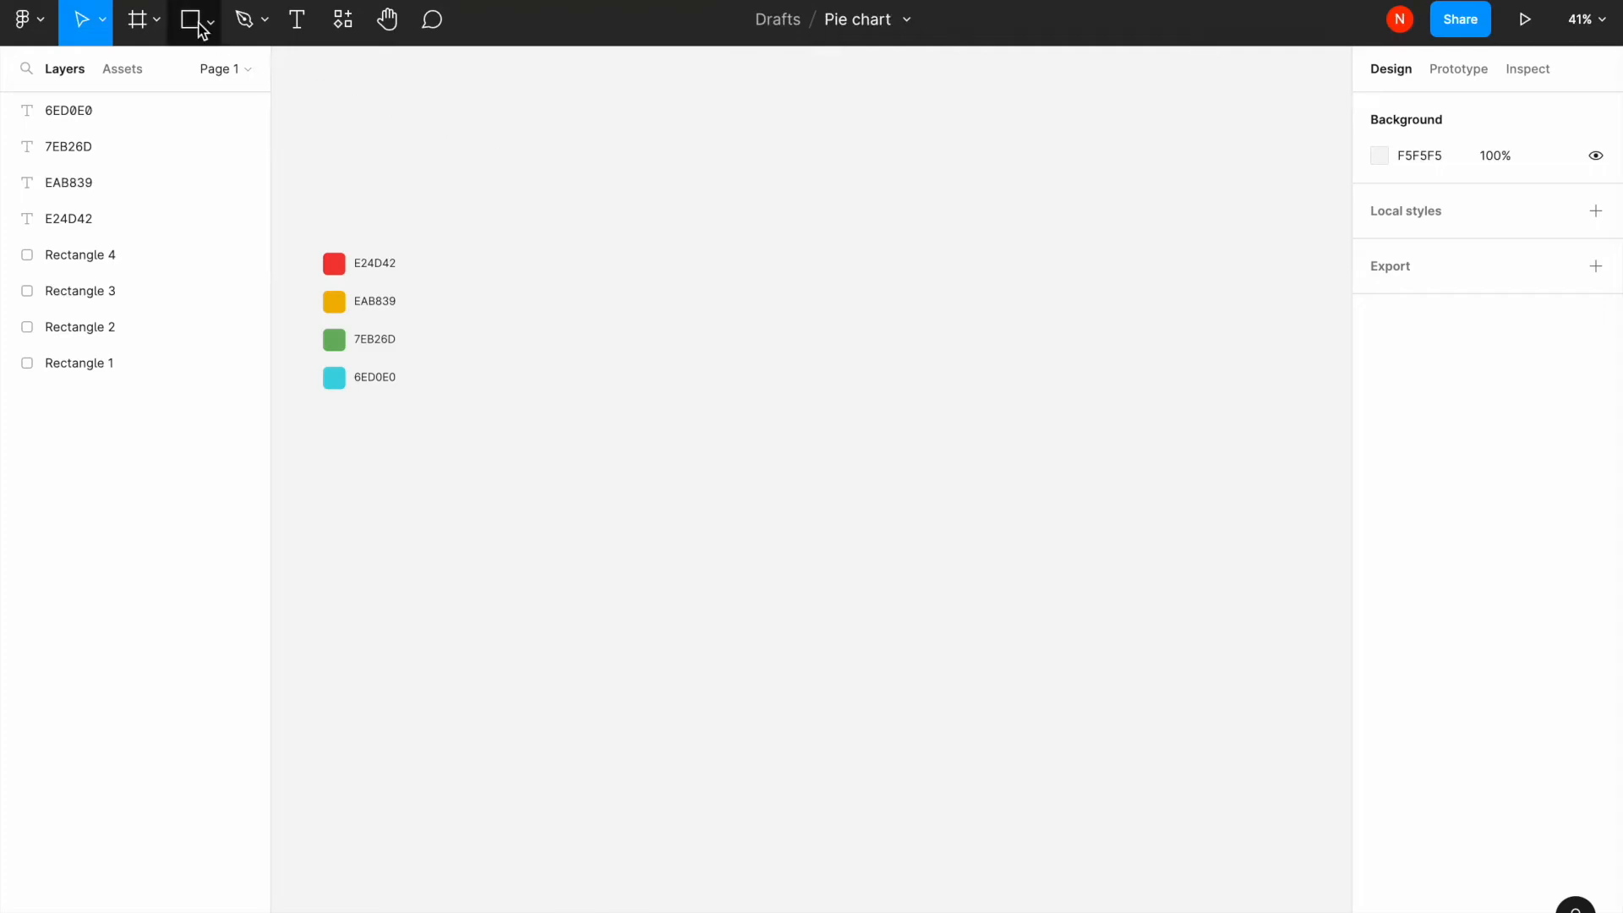
Draw a 620×620 grey circle with the Ellipse tool to the right of the colour legend
left_click(209, 20)
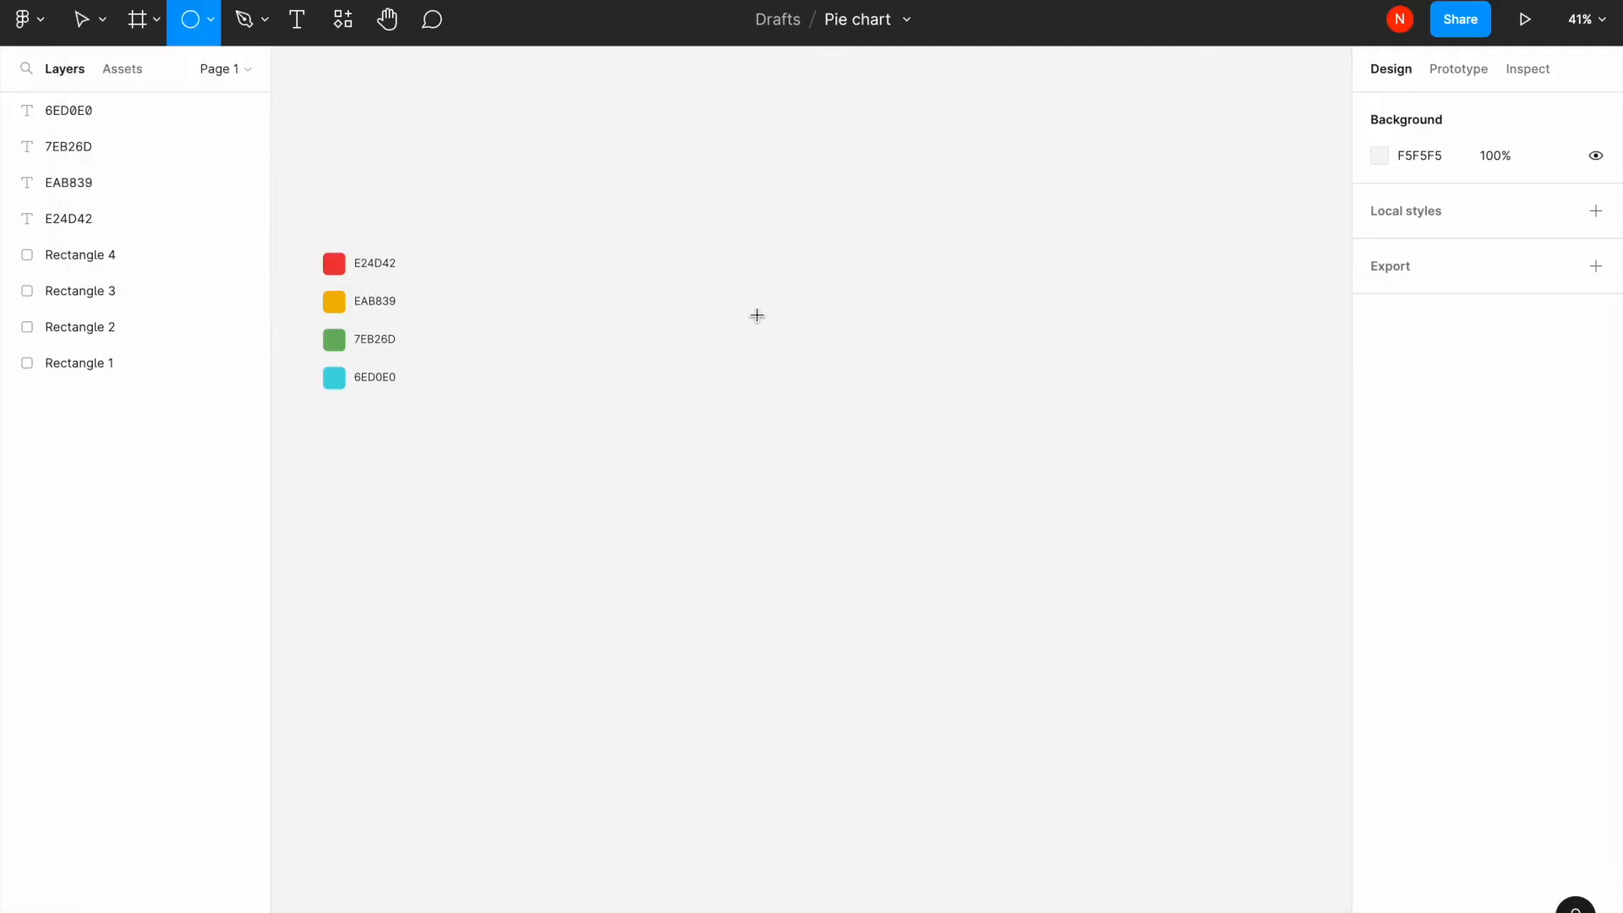
left_click_drag(603, 291, 891, 573)
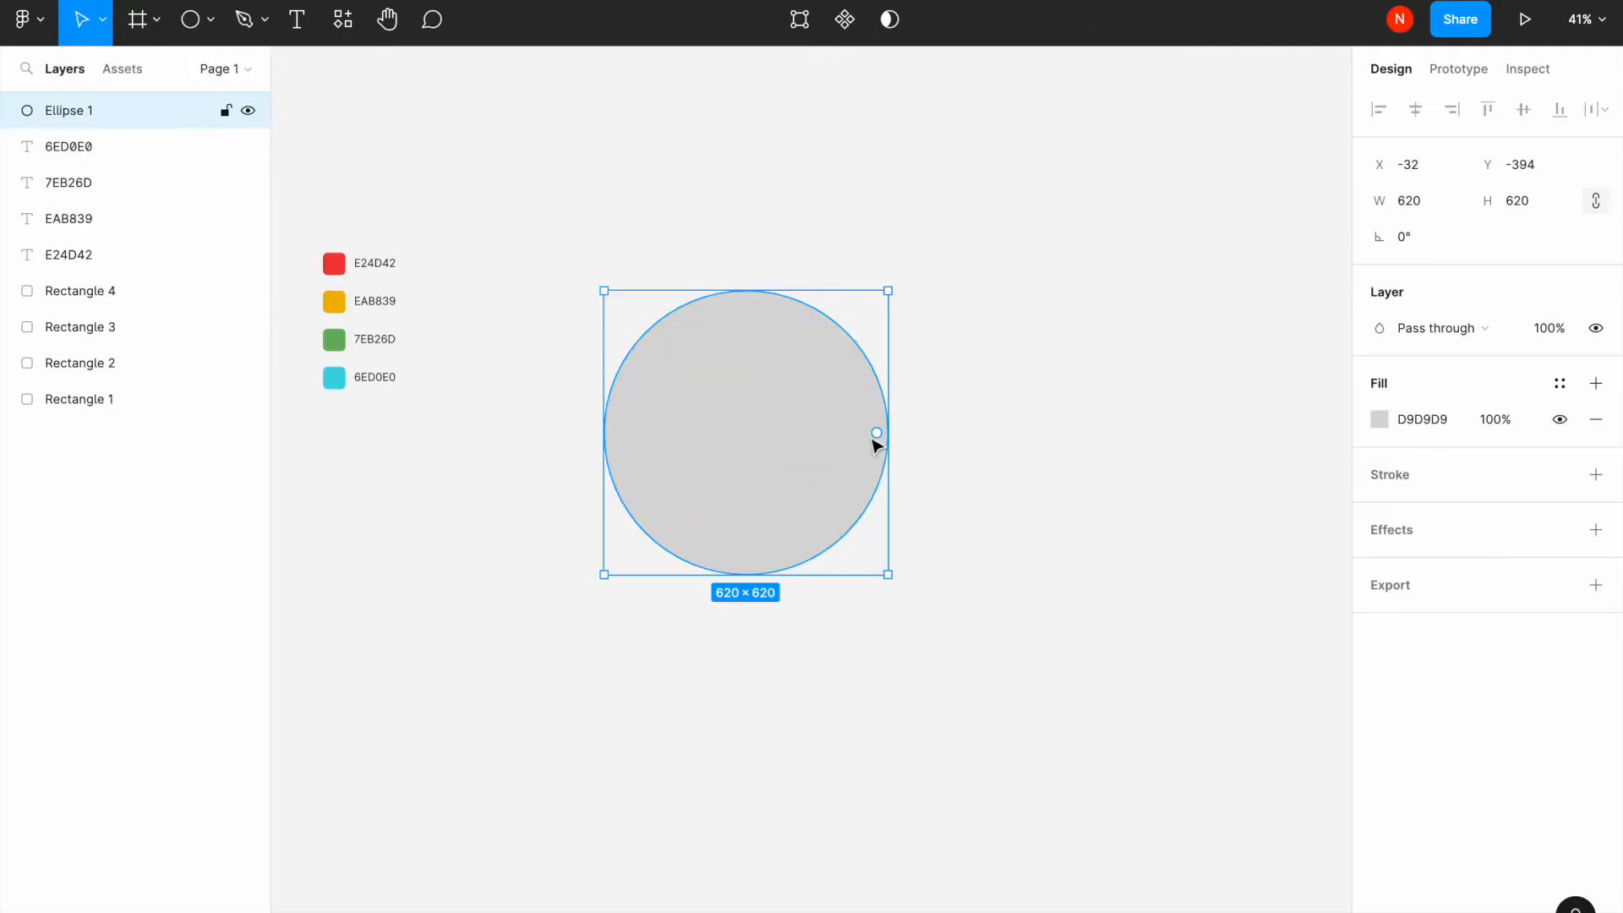
mouse_move(878, 433)
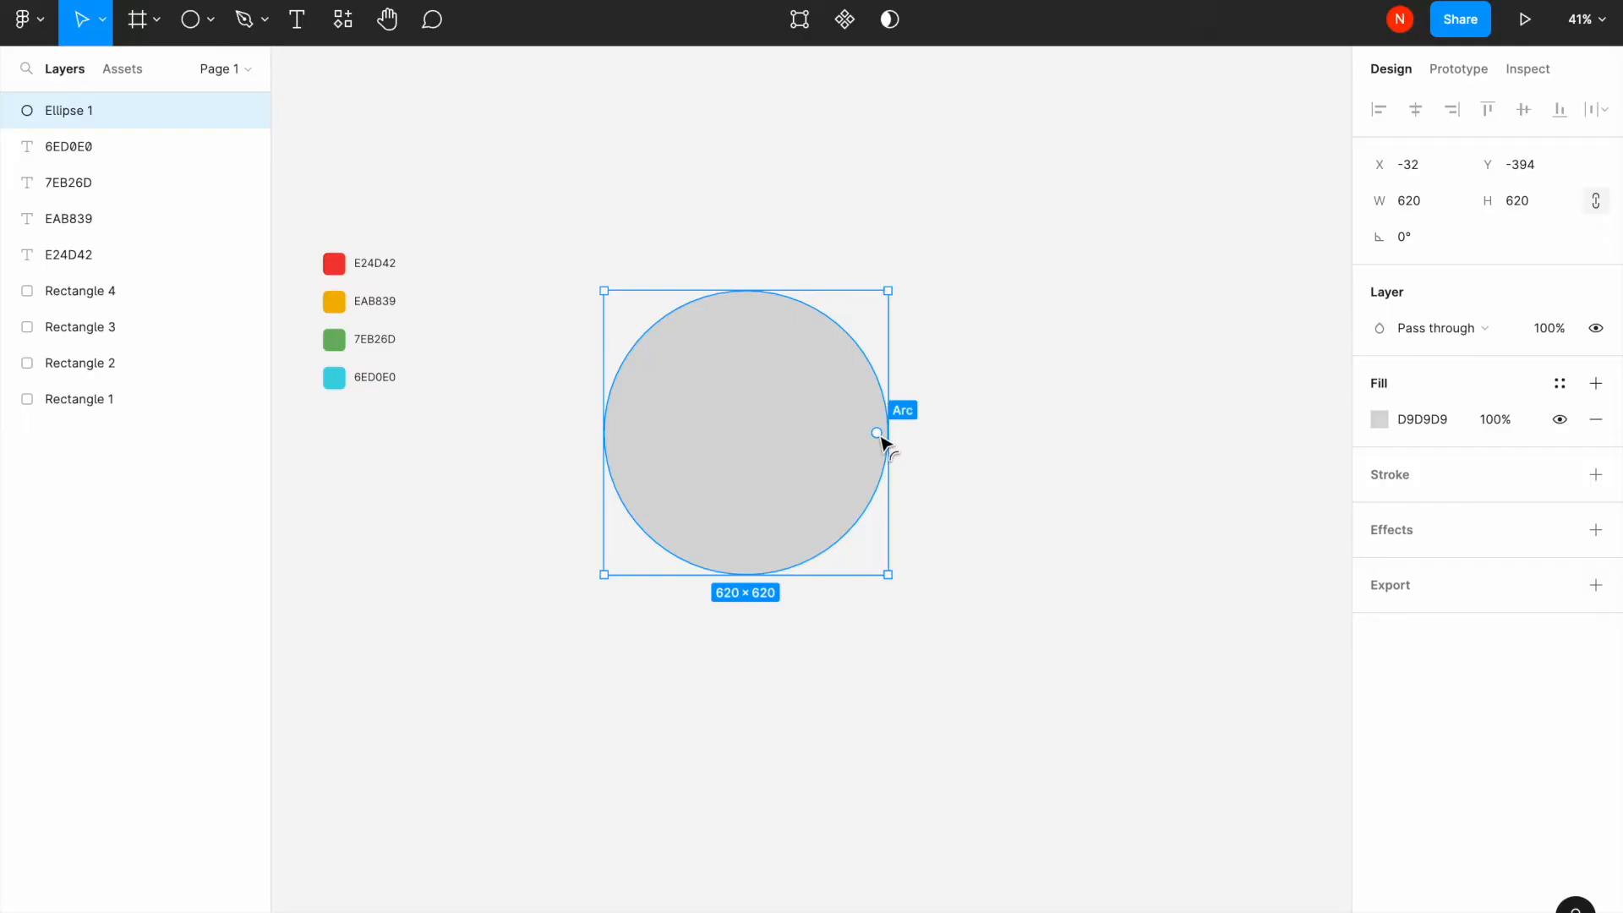
mouse_move(814, 433)
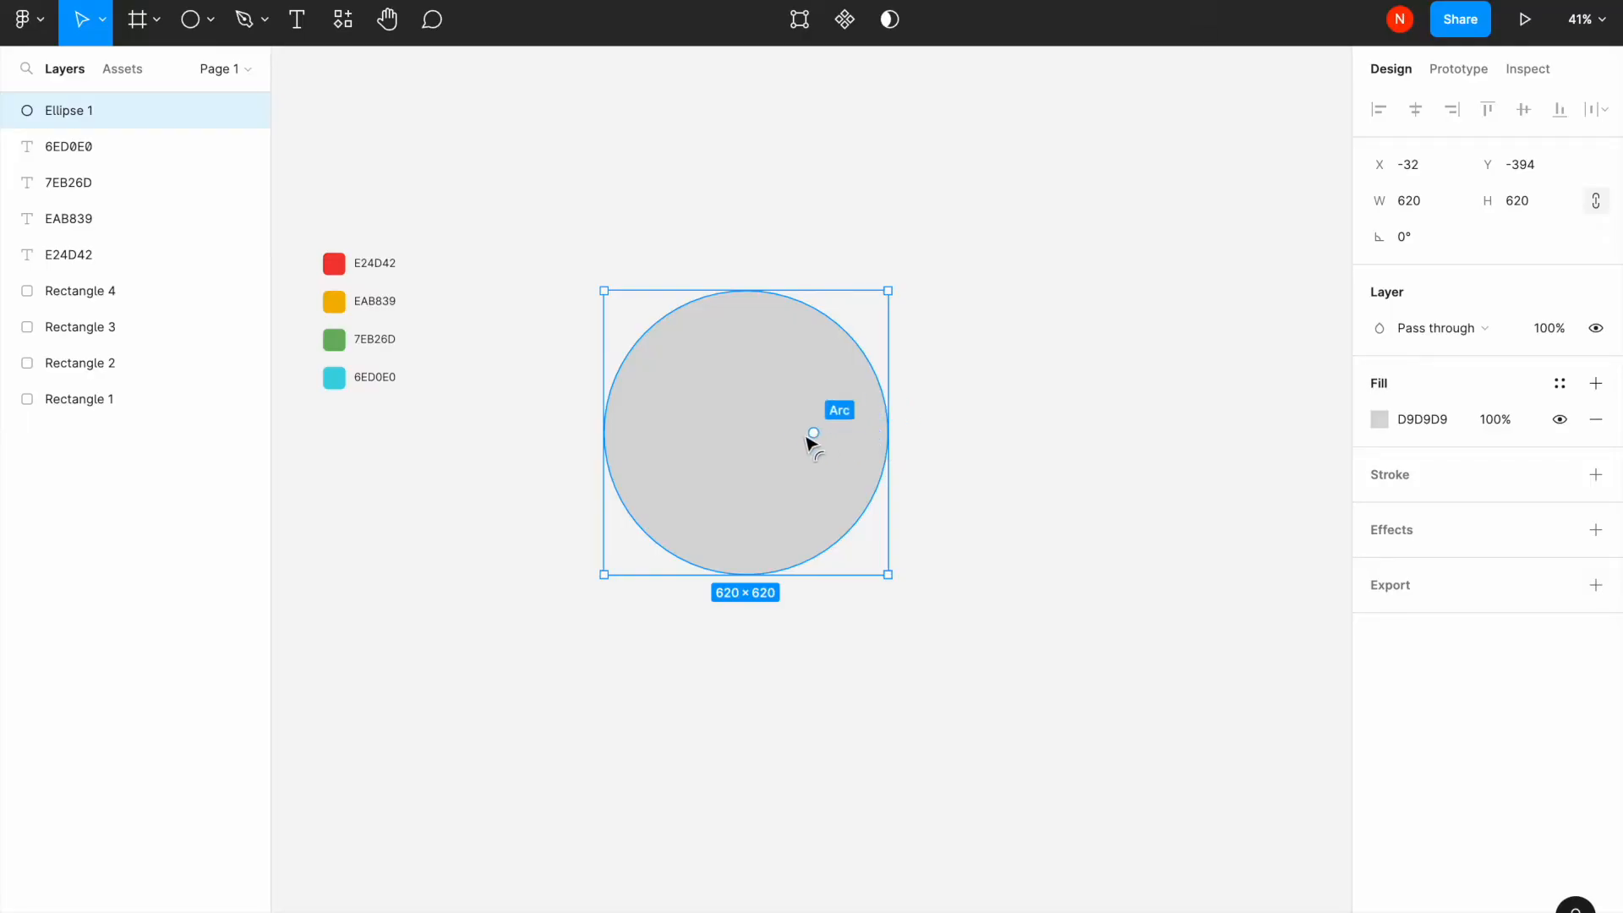
Shape the circle into a red (E24D42) slice starting at -90° with roughly 50% sweep
left_click_drag(813, 433, 736, 423)
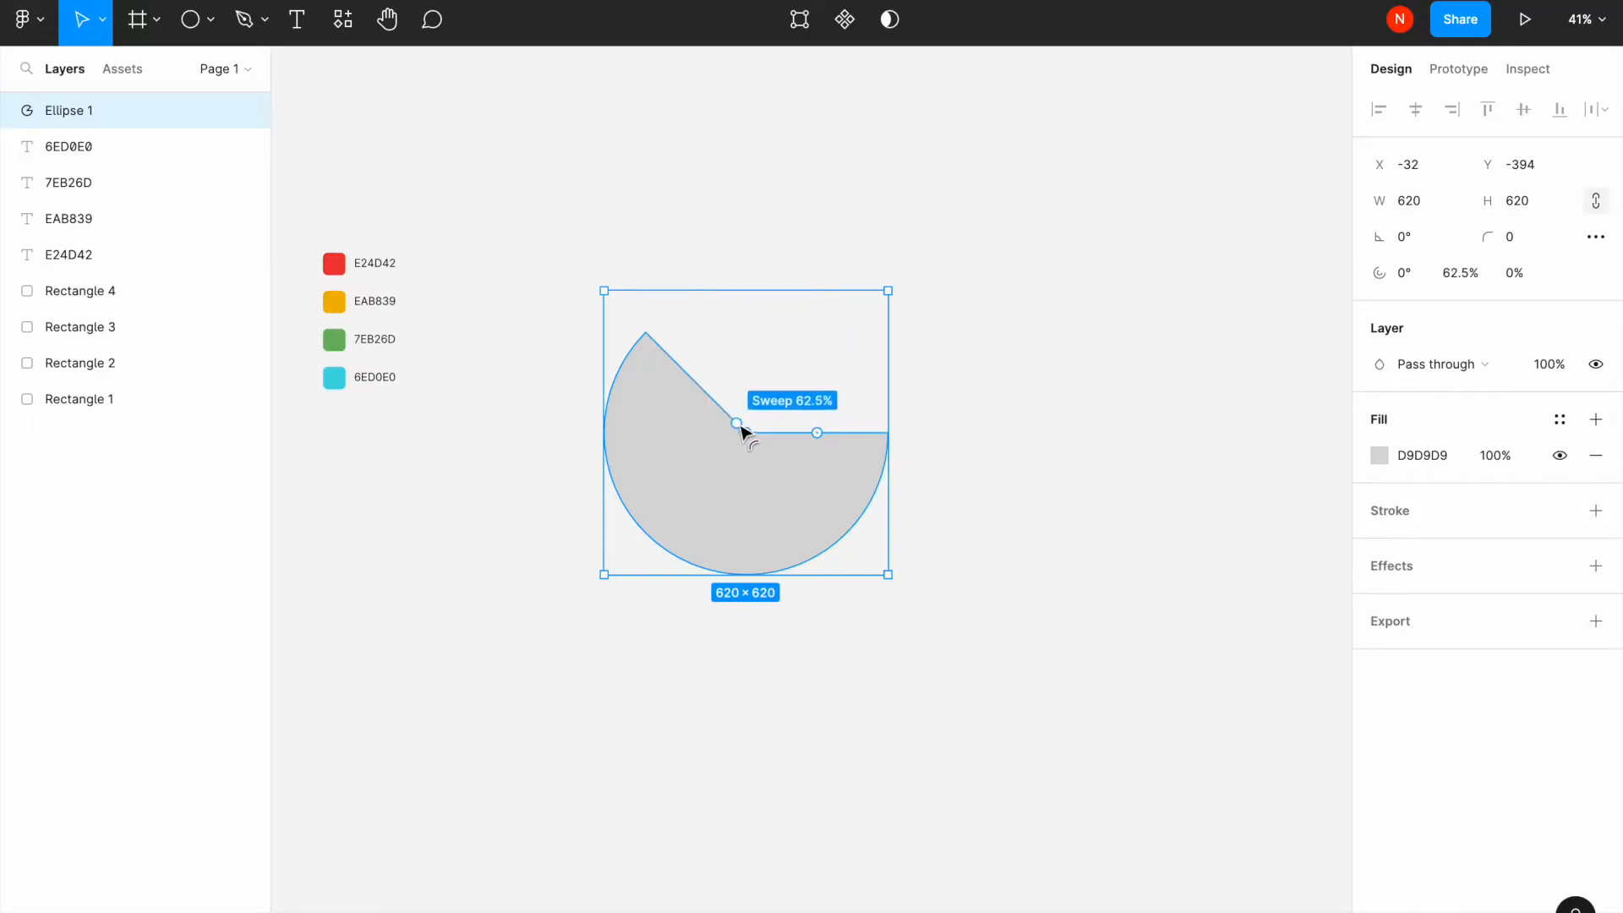
left_click_drag(737, 423, 727, 427)
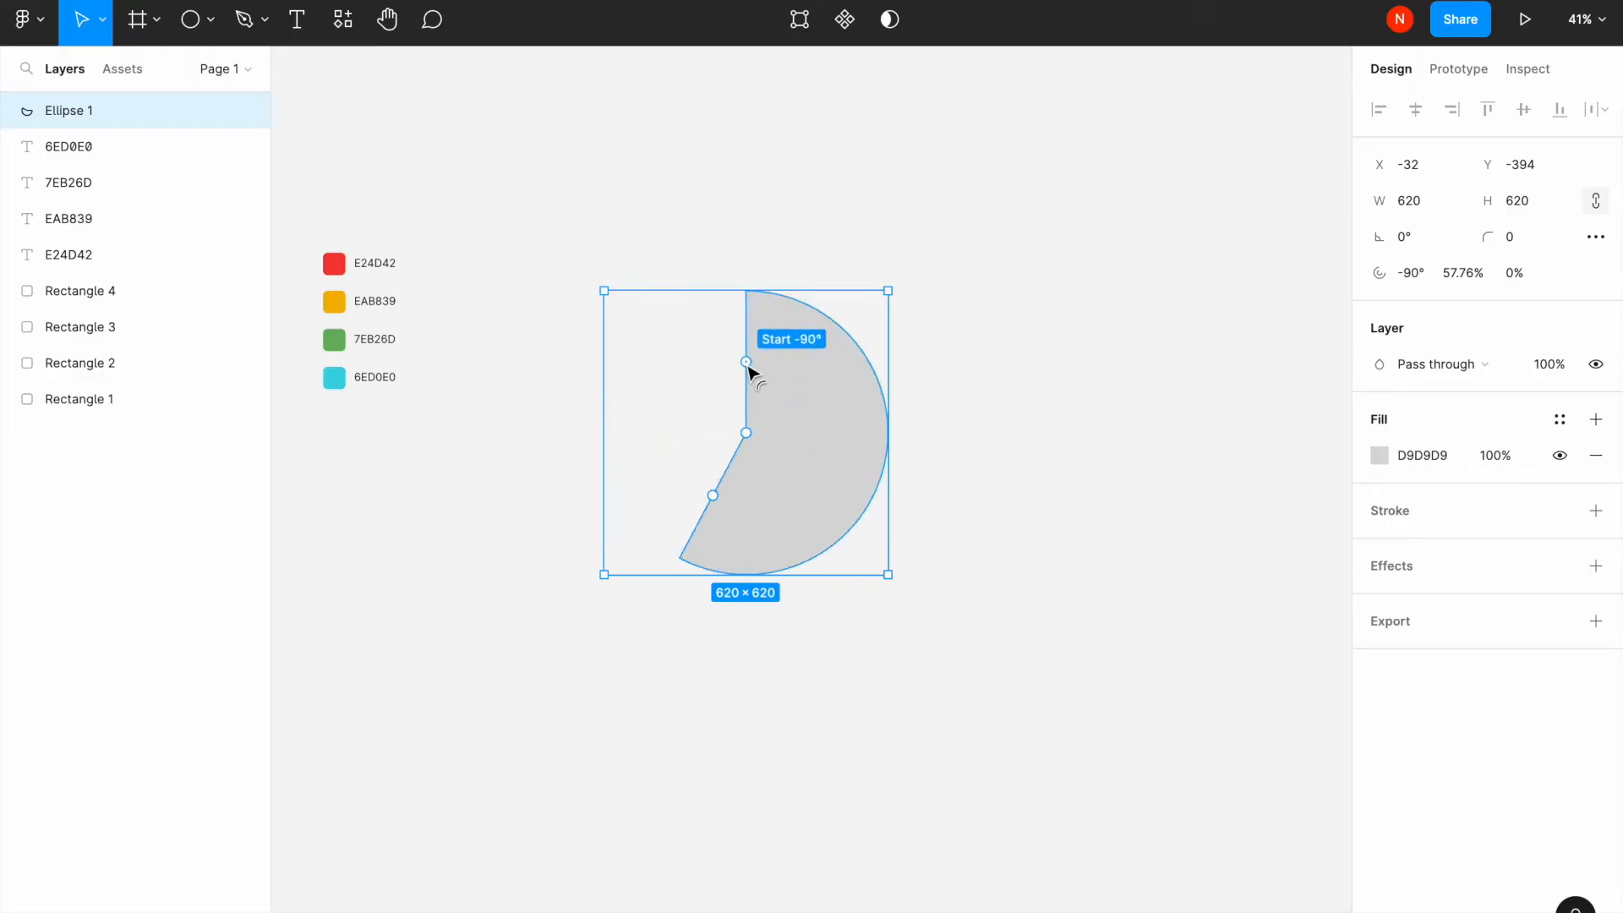
left_click_drag(712, 494, 746, 494)
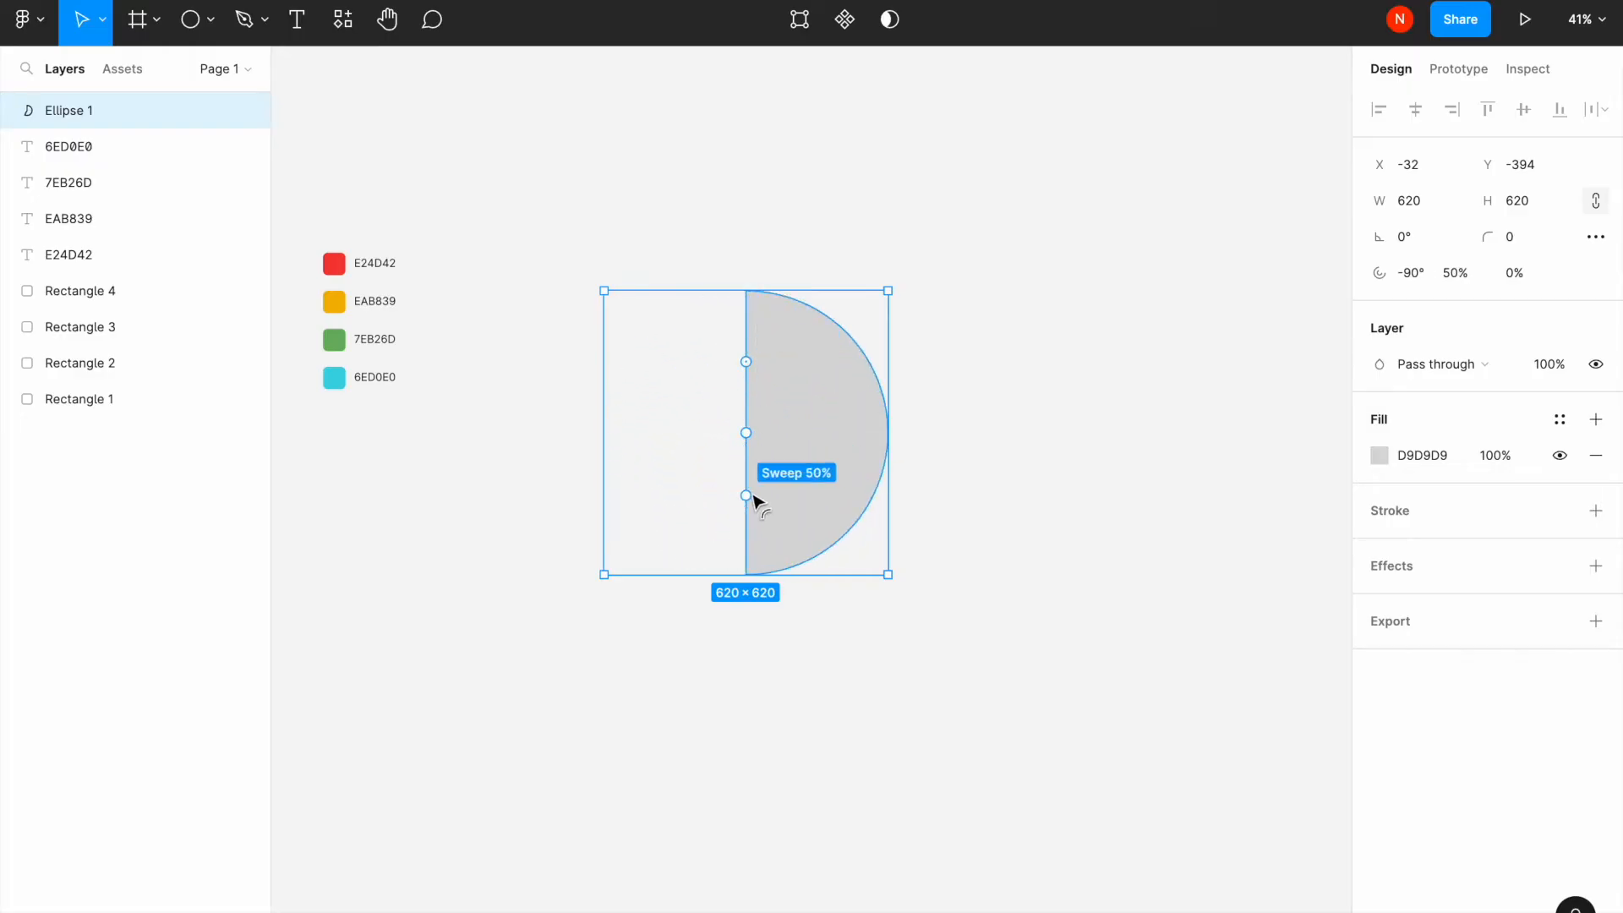
left_click_drag(746, 495, 764, 496)
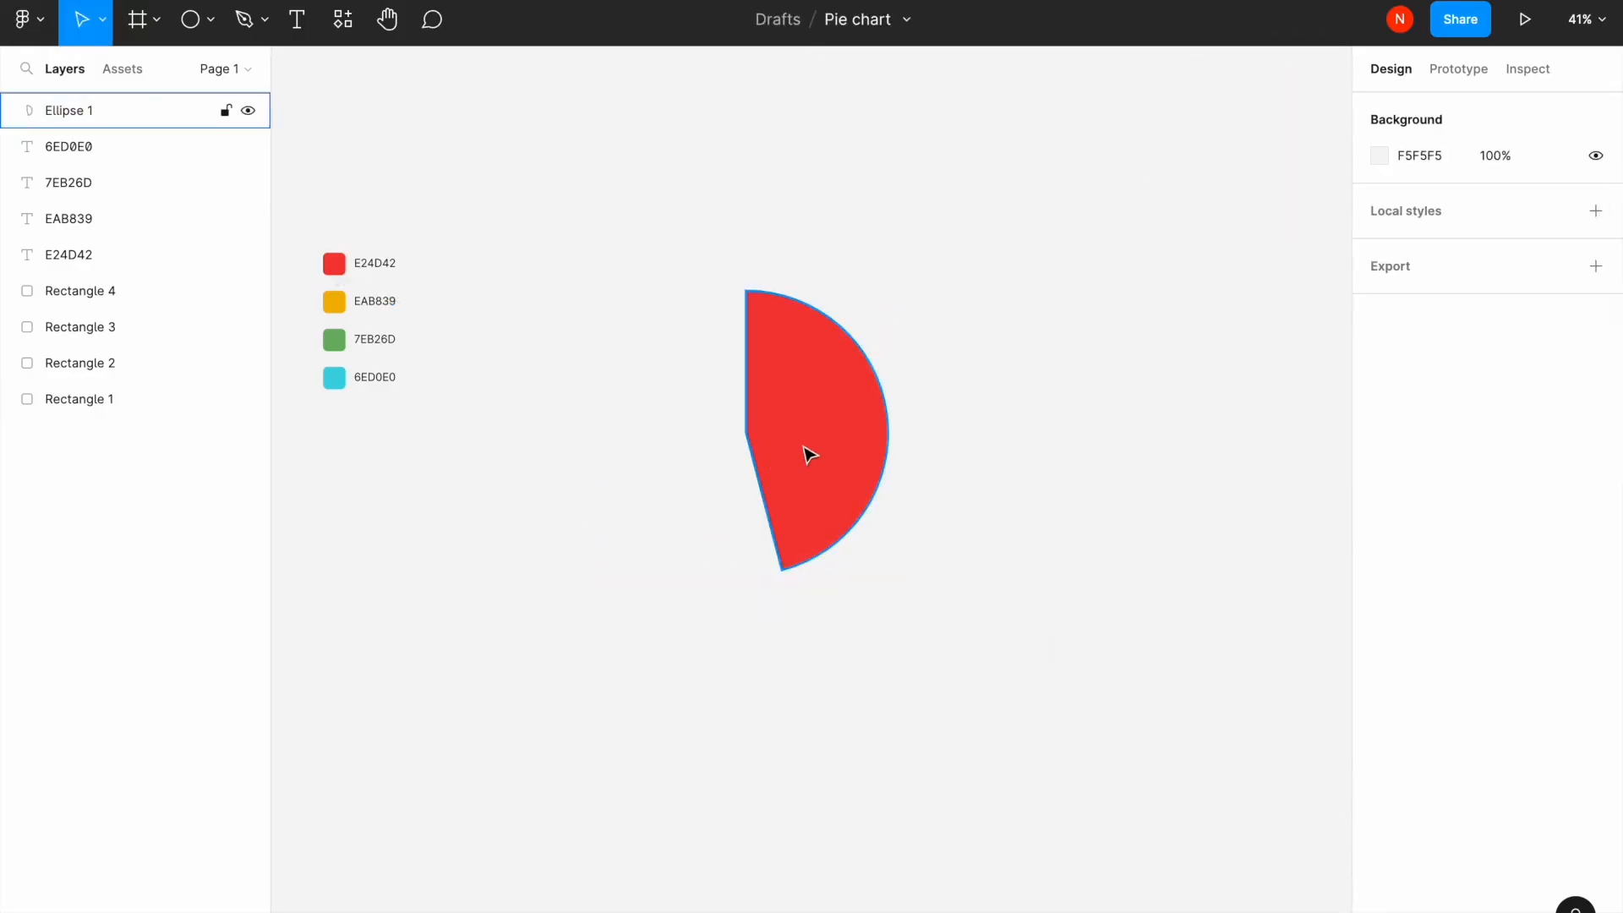
Duplicate the red slice into a quarter slice starting near 75° and recolour it orange EAB839
left_click(828, 425)
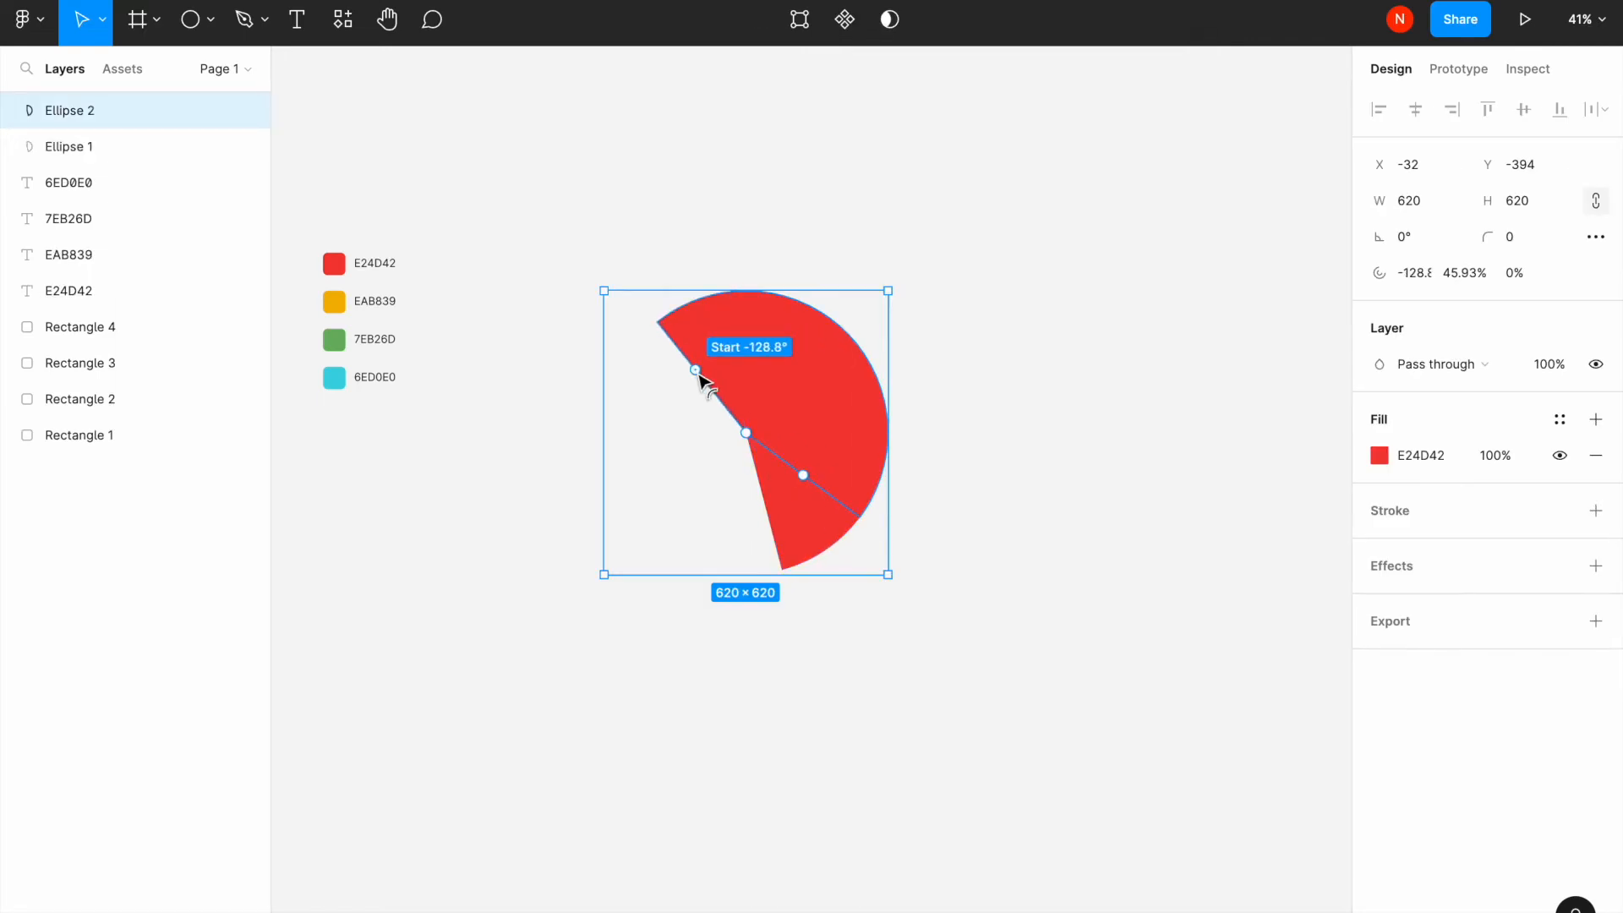
left_click_drag(697, 372, 697, 522)
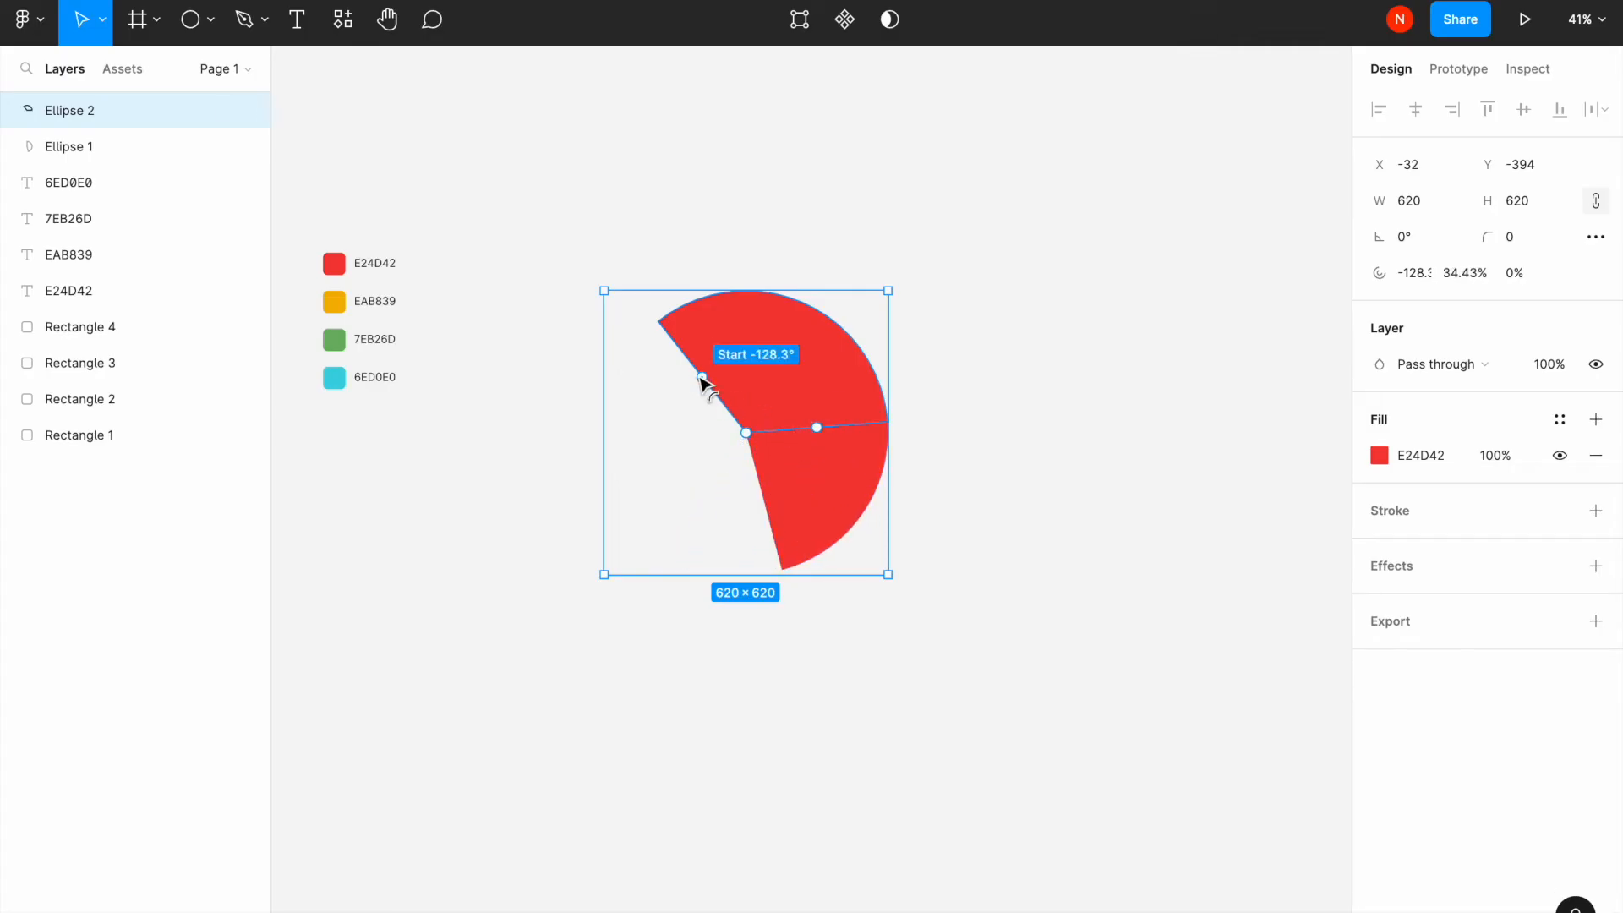
left_click_drag(701, 381, 765, 522)
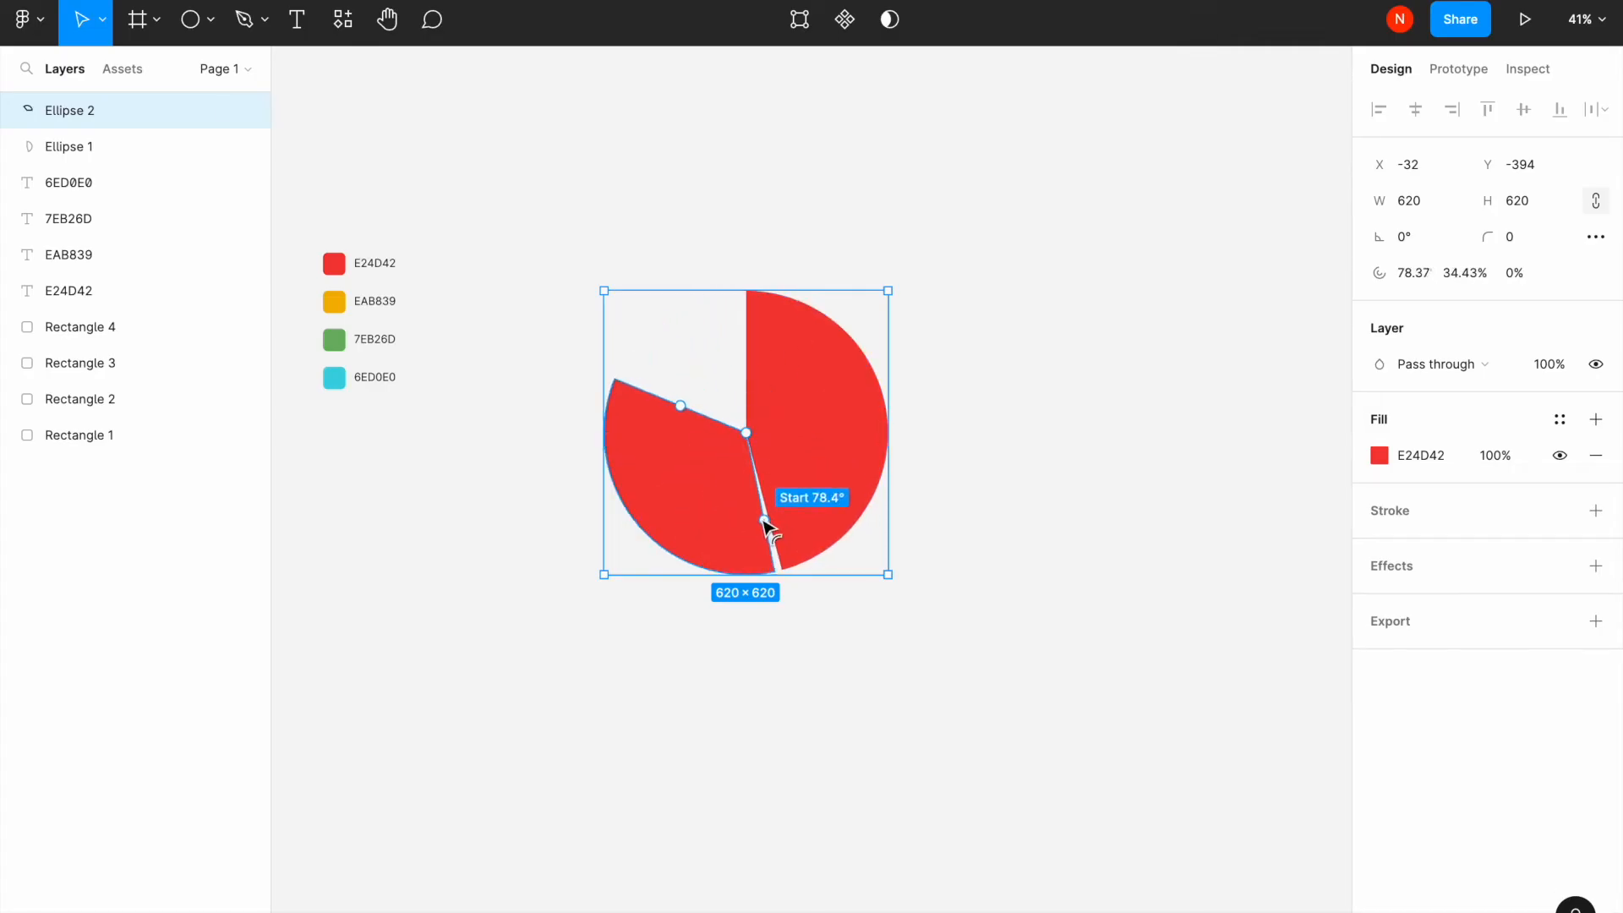
left_click_drag(766, 527, 768, 526)
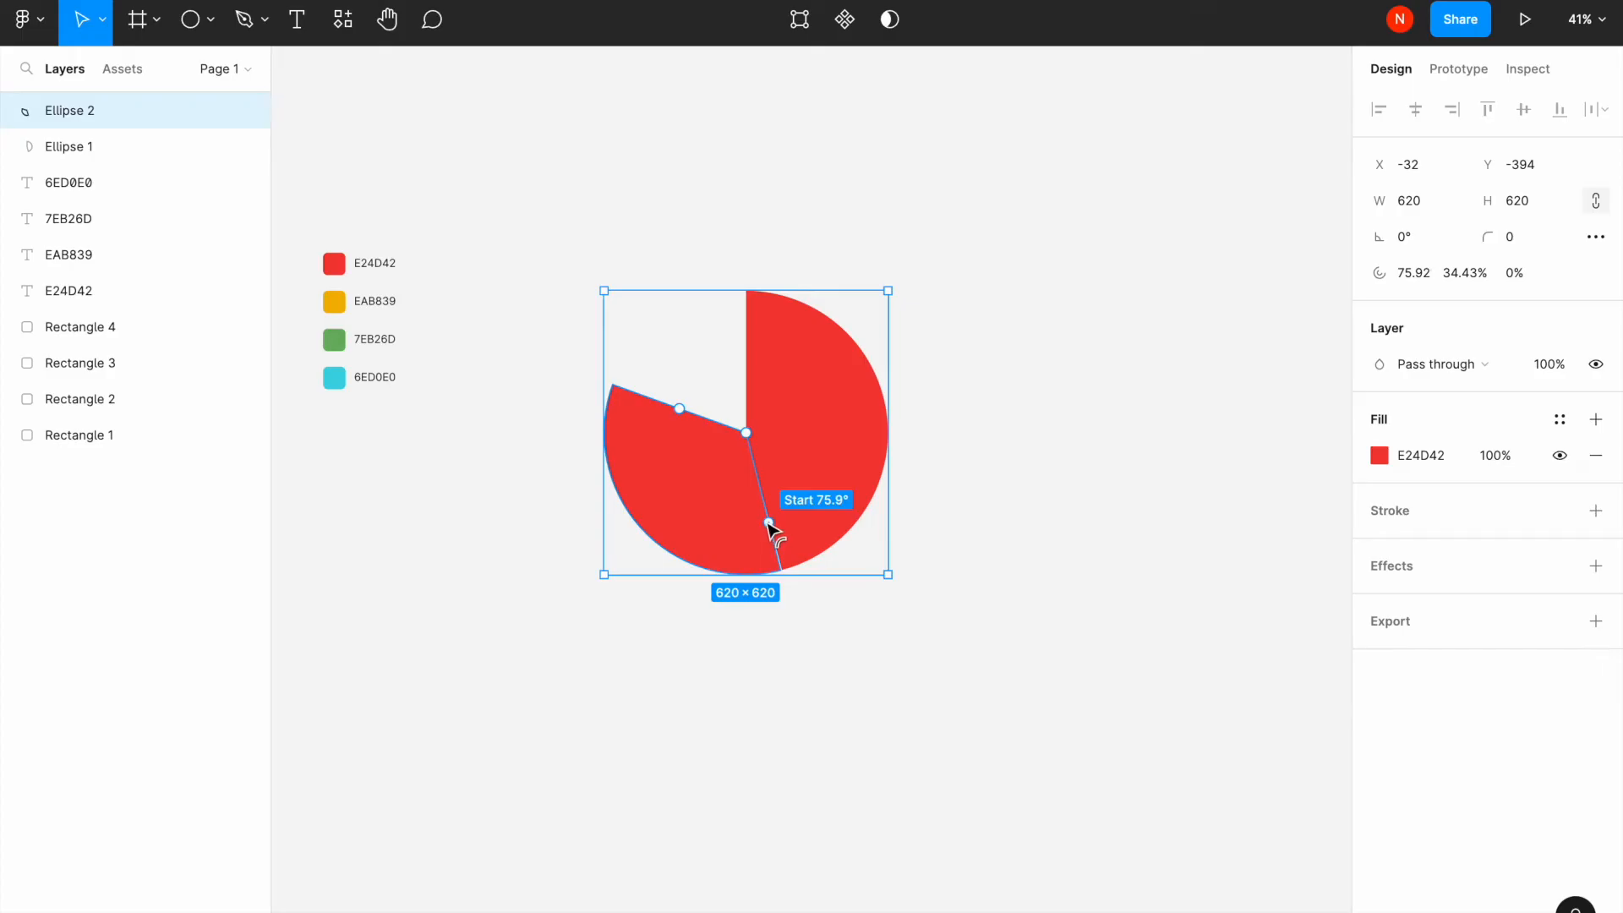
left_click(1379, 454)
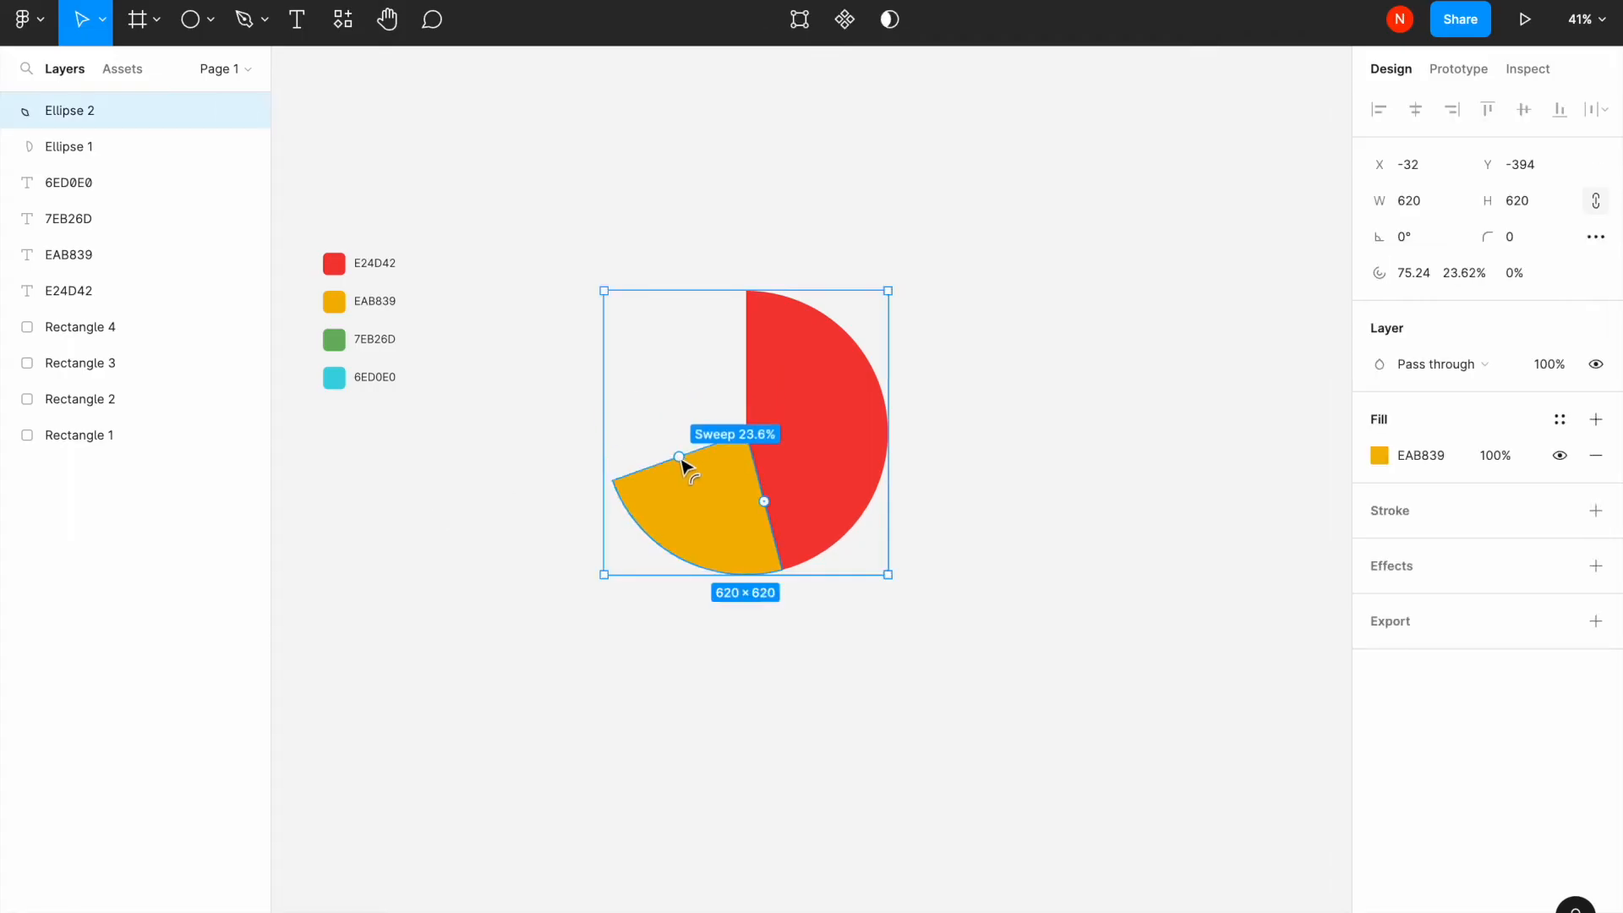
Fix the orange slice at 25% and add a green 7EB26D slice starting near 165° covering about 15%
left_click_drag(678, 459, 678, 463)
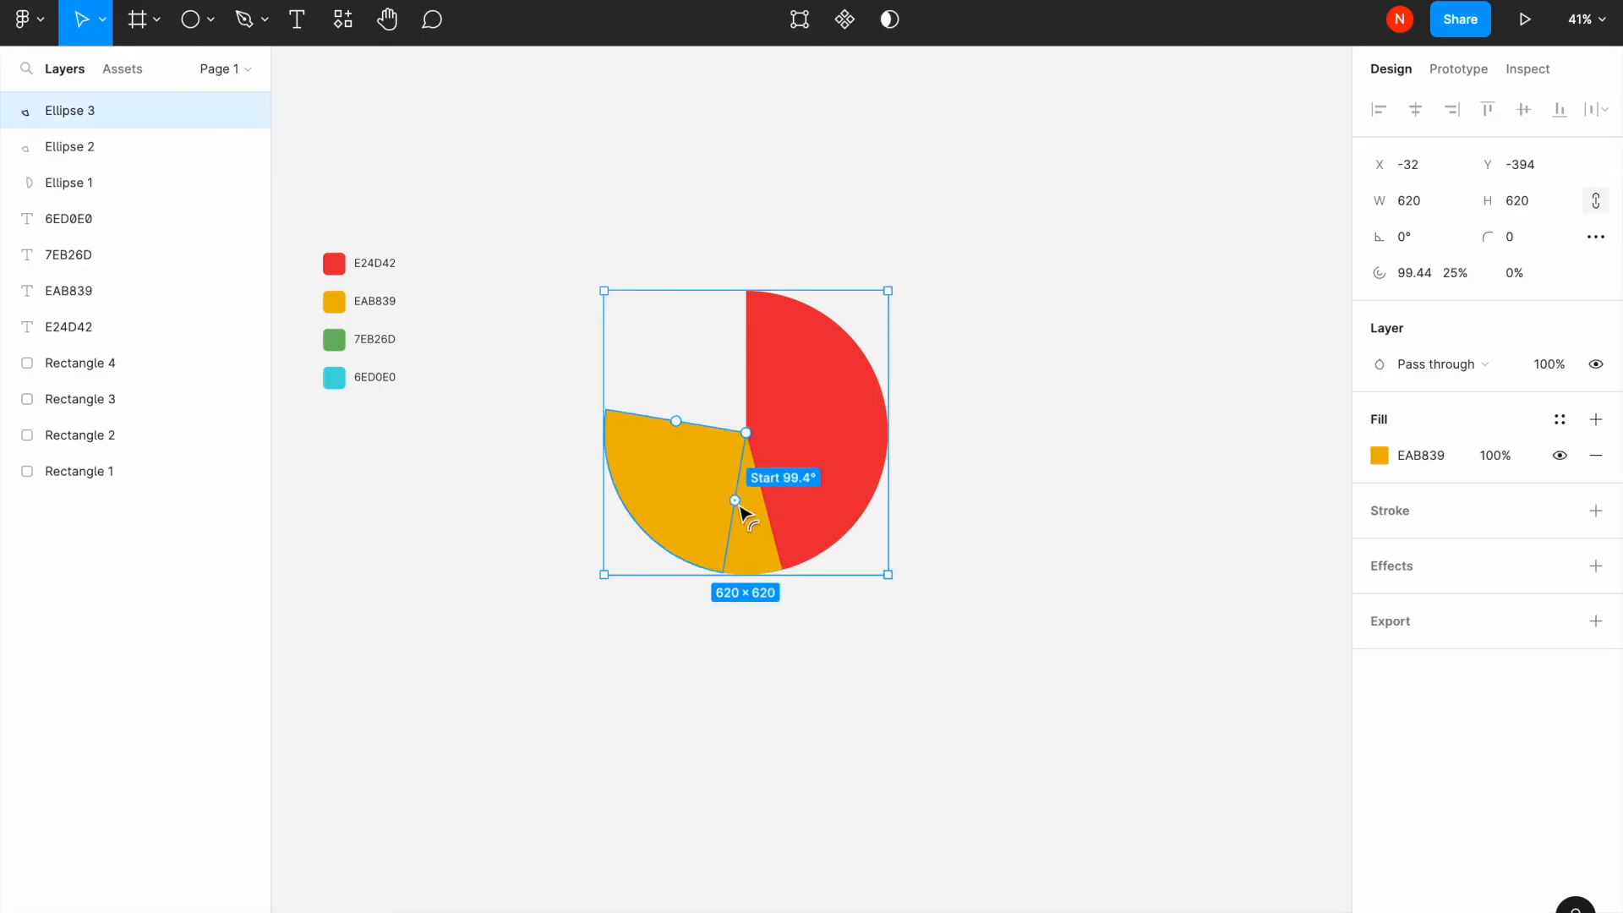
left_click_drag(735, 500, 673, 450)
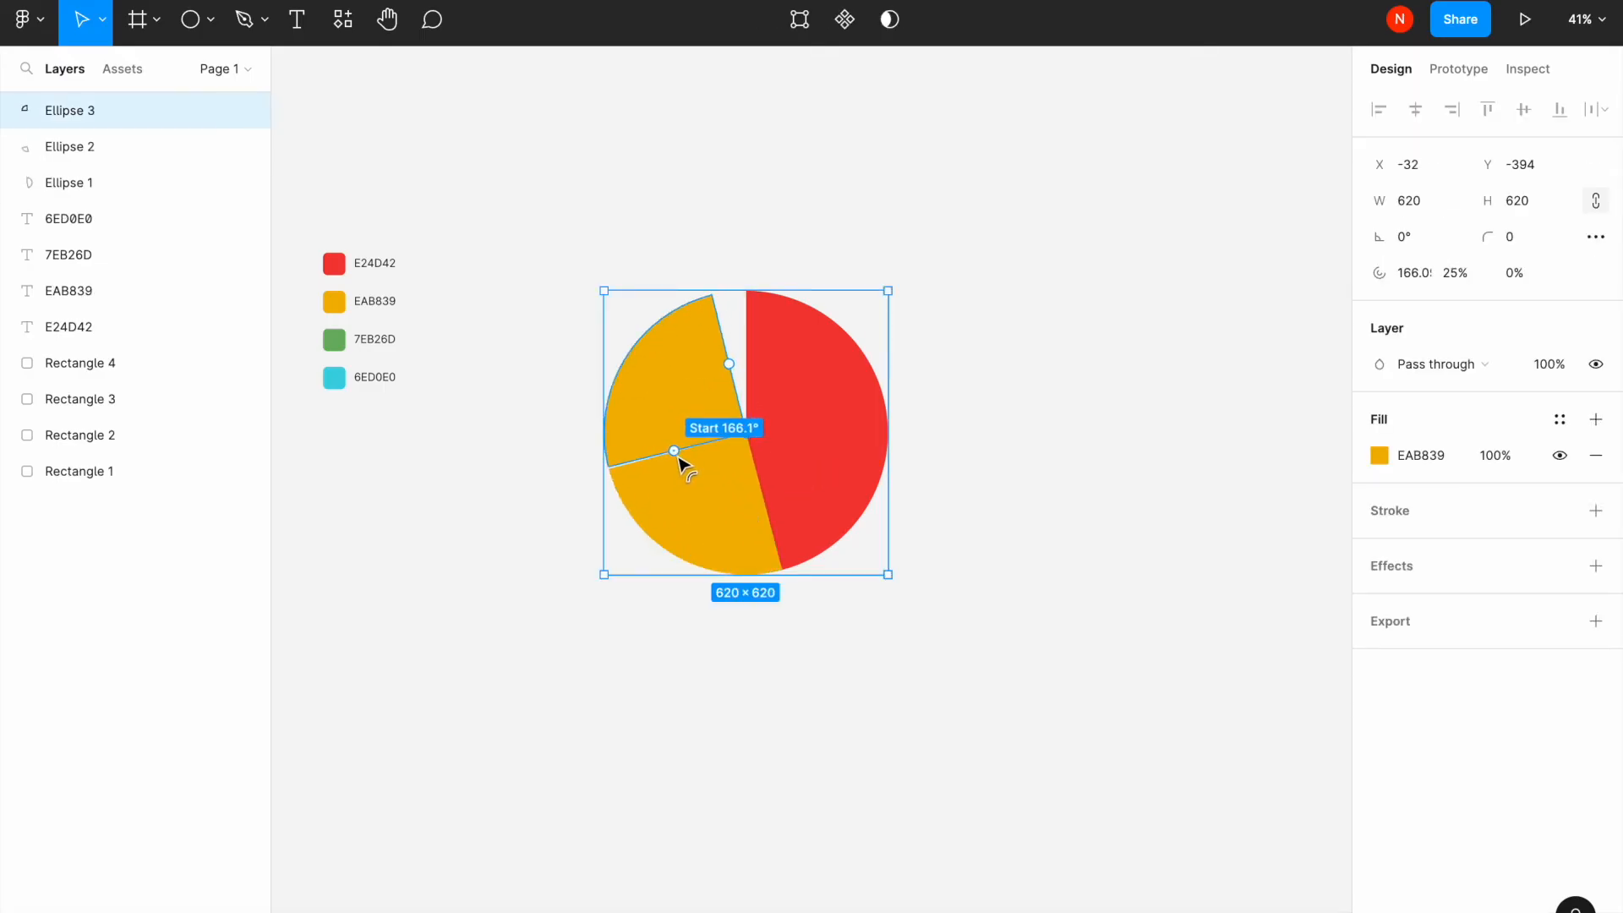
left_click_drag(672, 448, 727, 362)
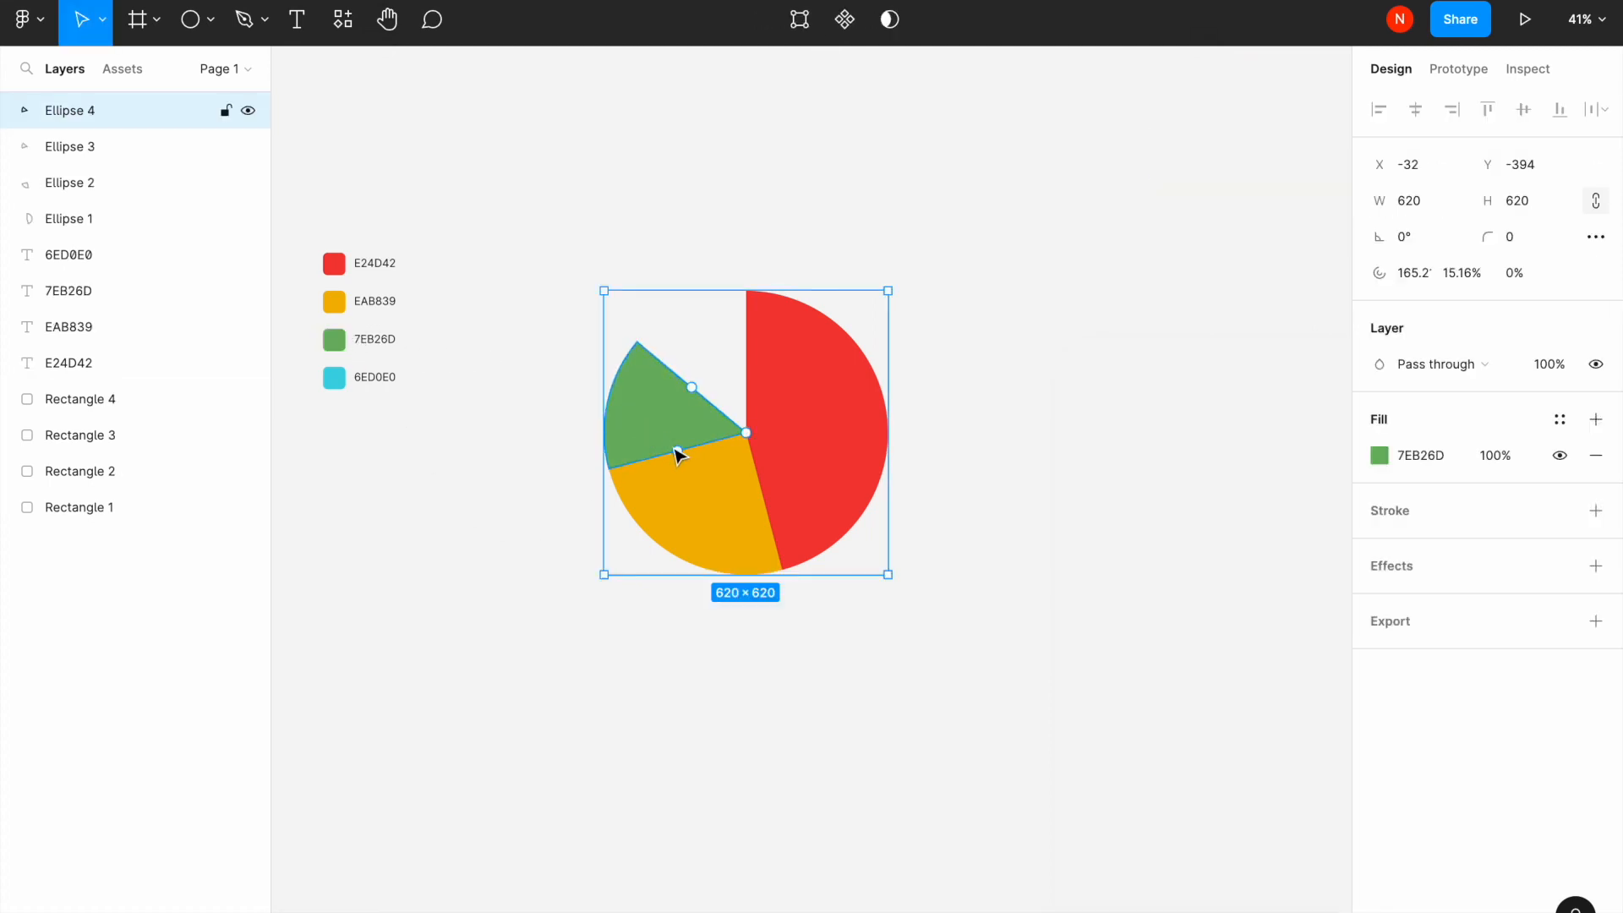
Rotate the fourth slice to about -140° to close the pie and start editing its fill colour
left_click_drag(692, 386, 693, 381)
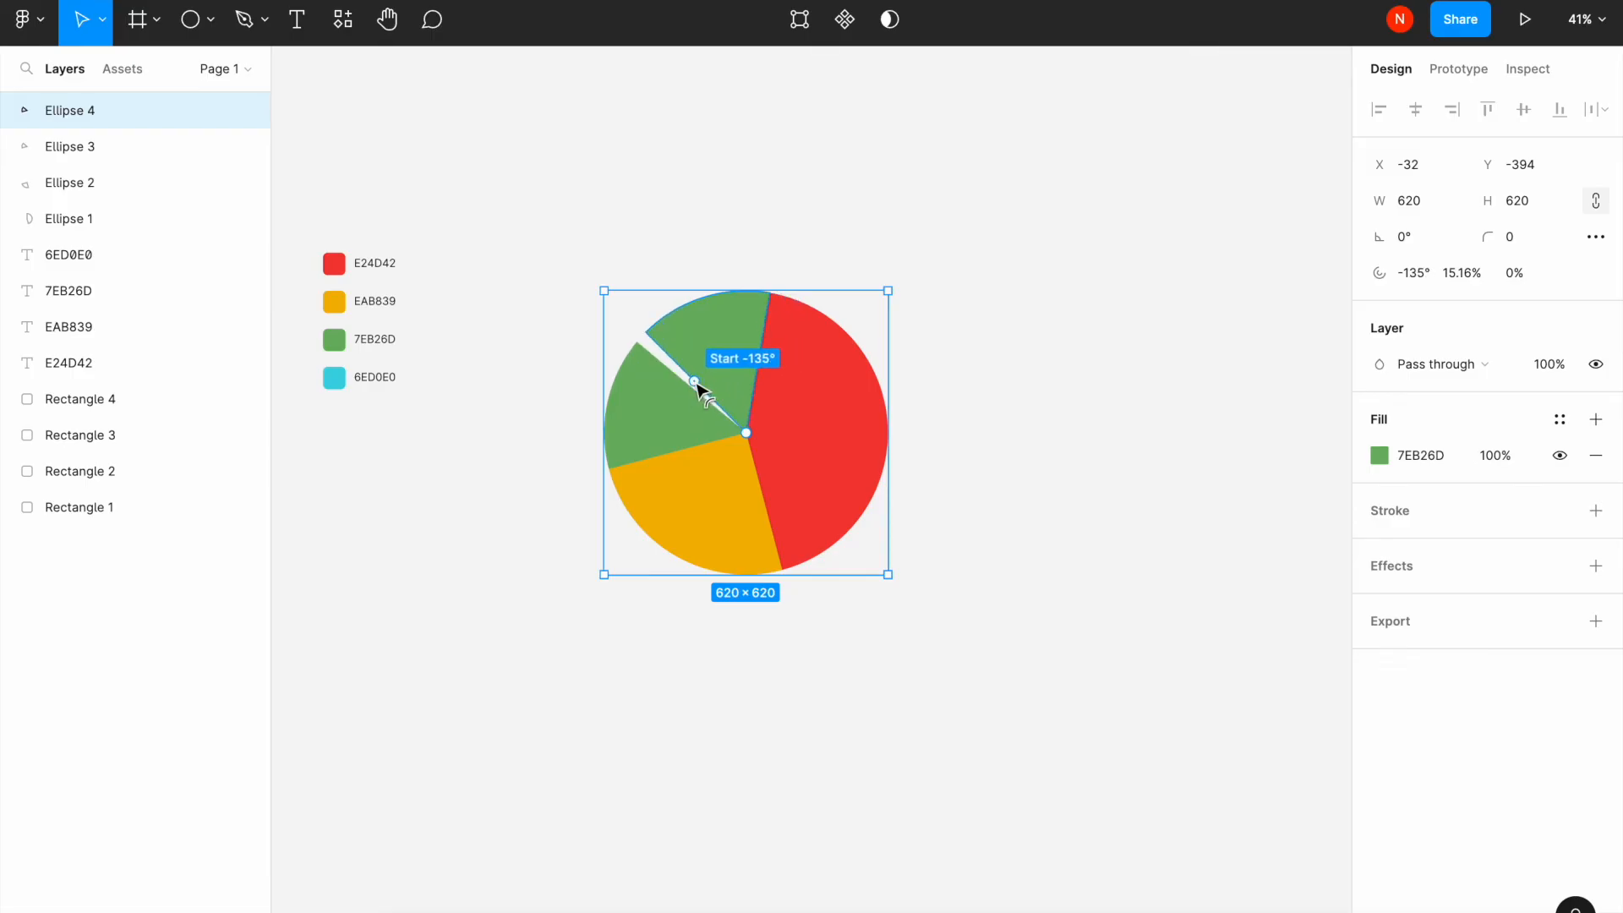
left_click_drag(693, 380, 750, 365)
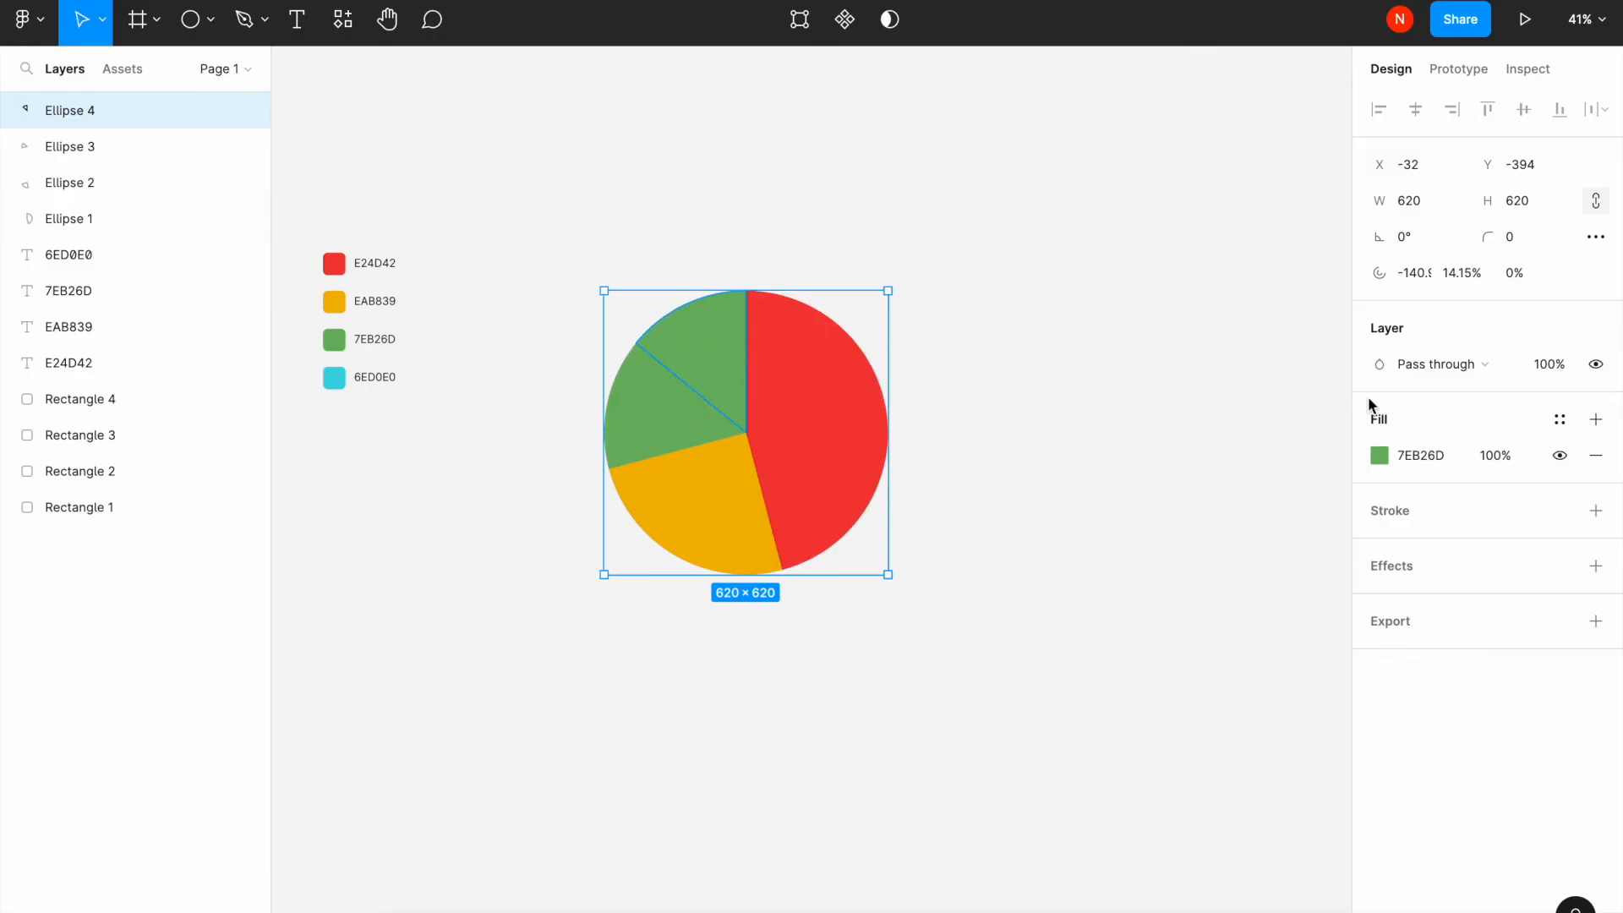
left_click(1380, 454)
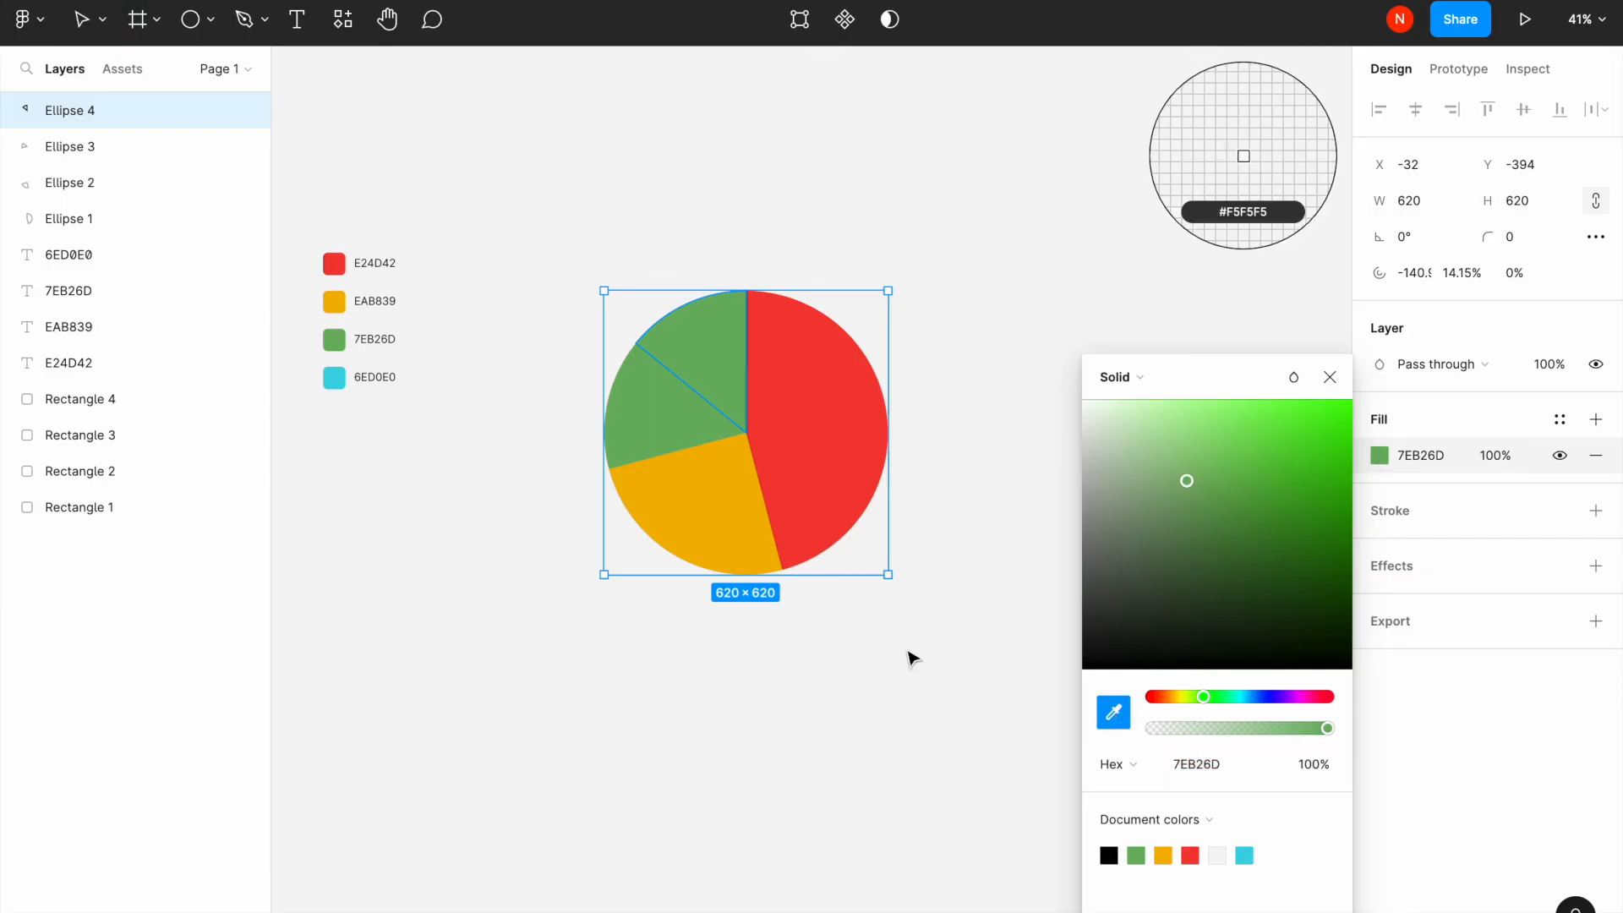